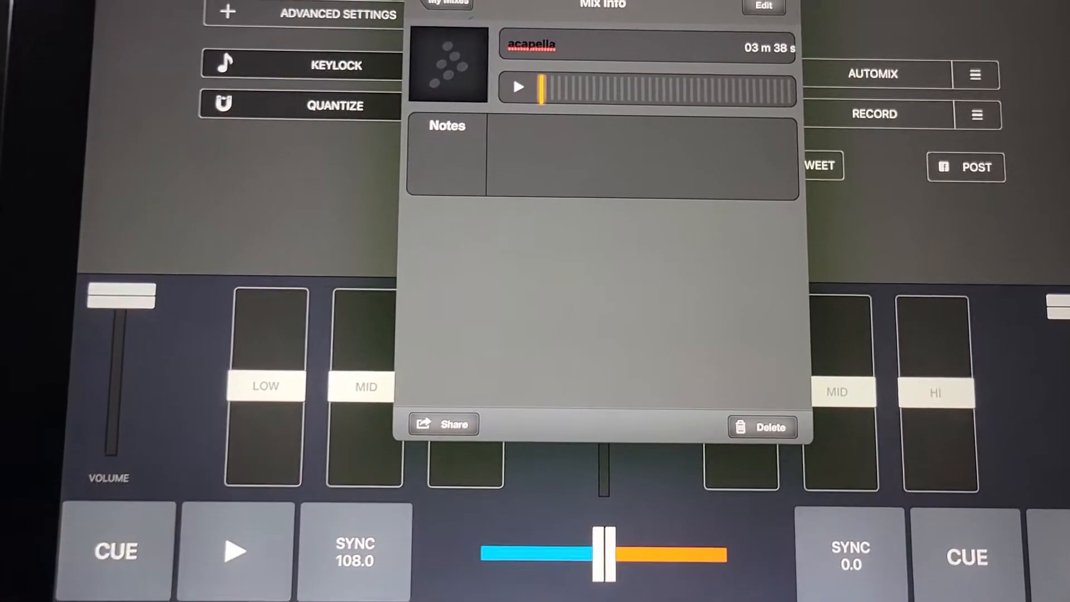
Share the recorded mix from Mix Info and review SoundCloud uploads '1st Part' and '2nd Part', both private and complete
left_click(114, 552)
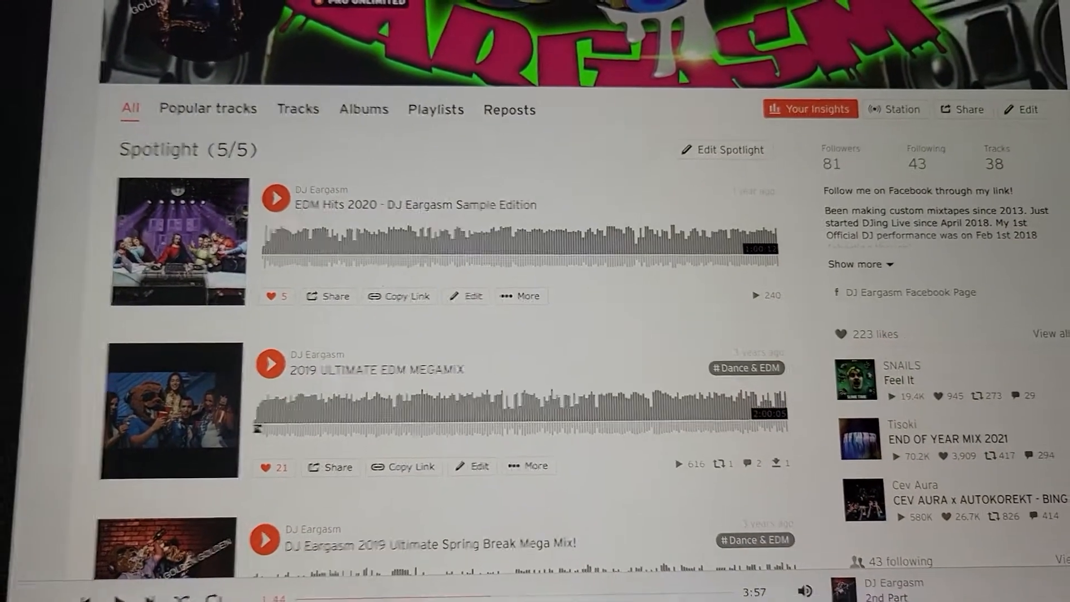
scroll("up", 3)
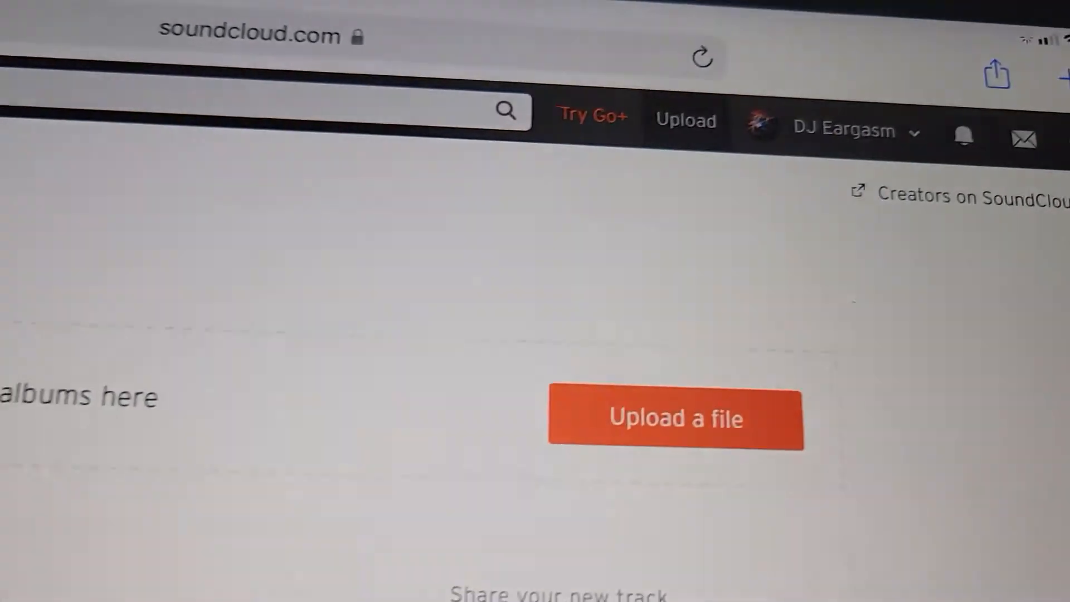
scroll("down", 3)
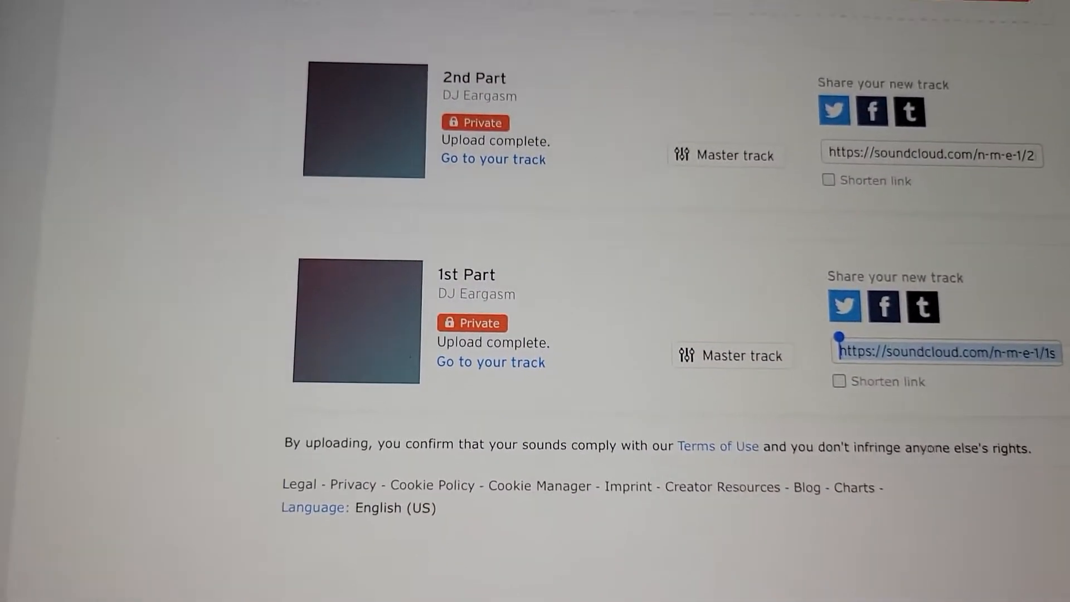